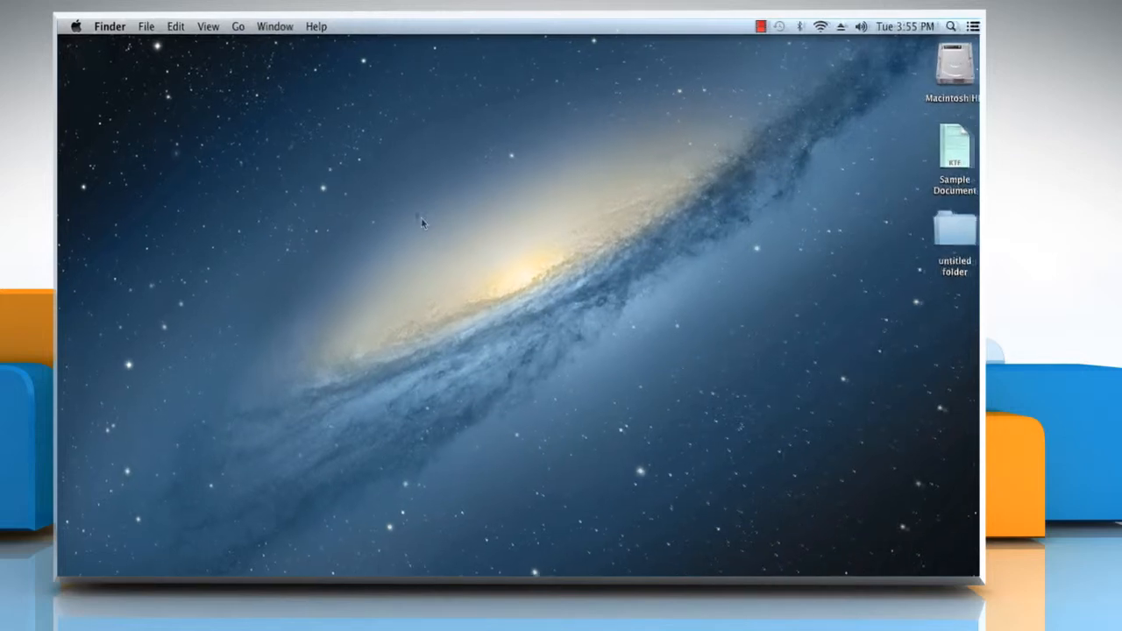
Choose Go to Folder… from Finder's Go menu to get an empty folder path prompt
click(272, 27)
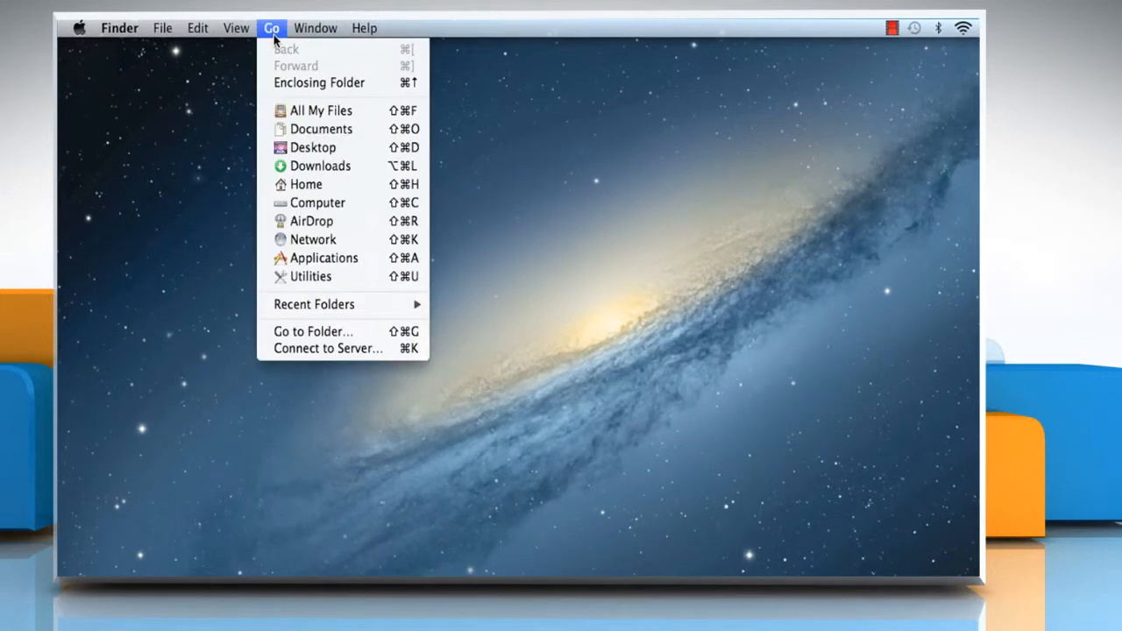
mouse_move(314, 304)
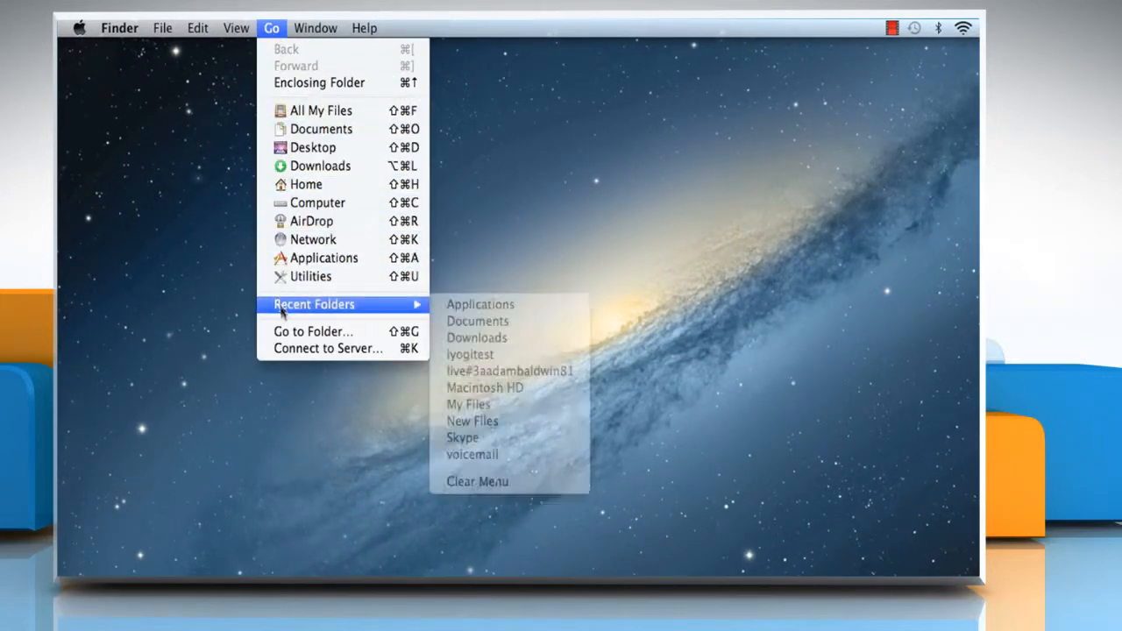
click(313, 331)
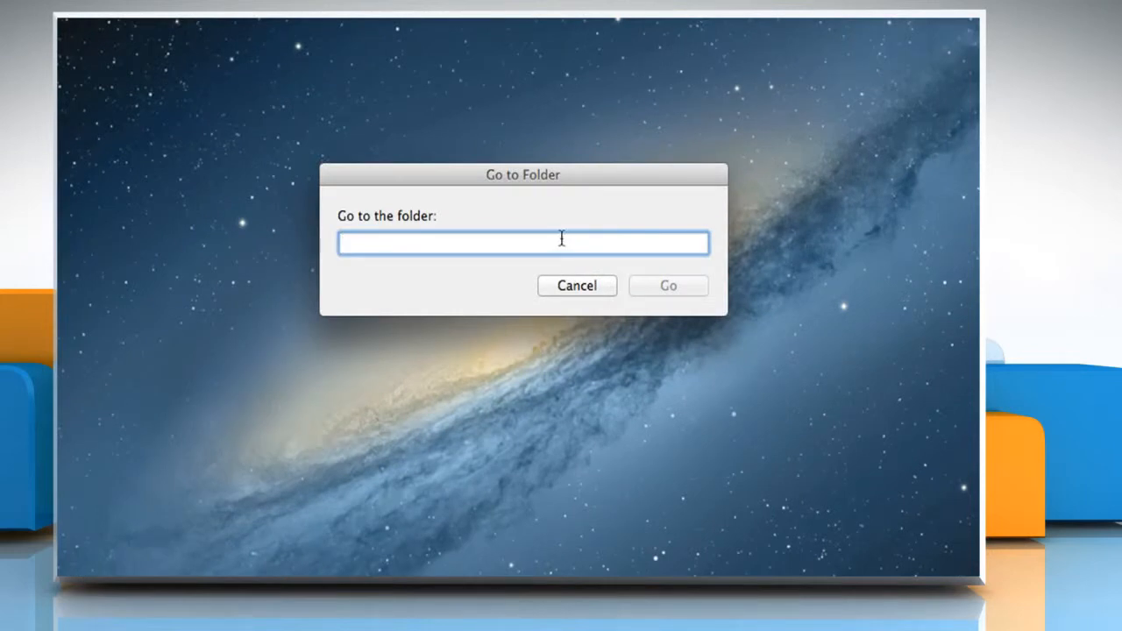
Go to ~/Library/Application Support/Skype/iyogitest/voicemail, showing three .dat voicemail files
text(~/li)
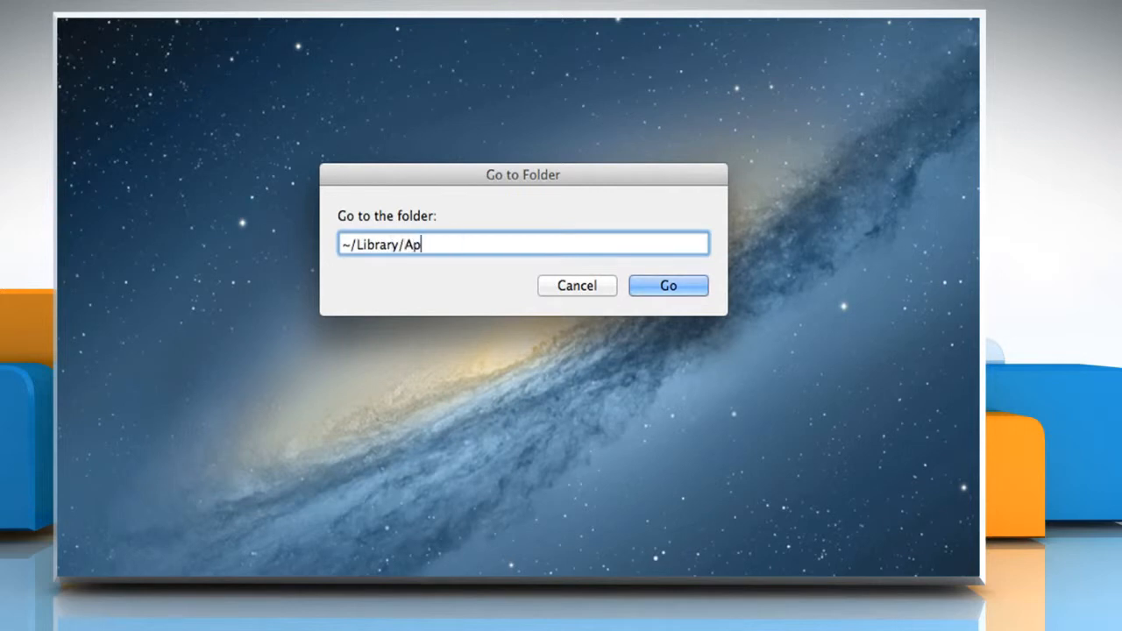
text(plication Support/)
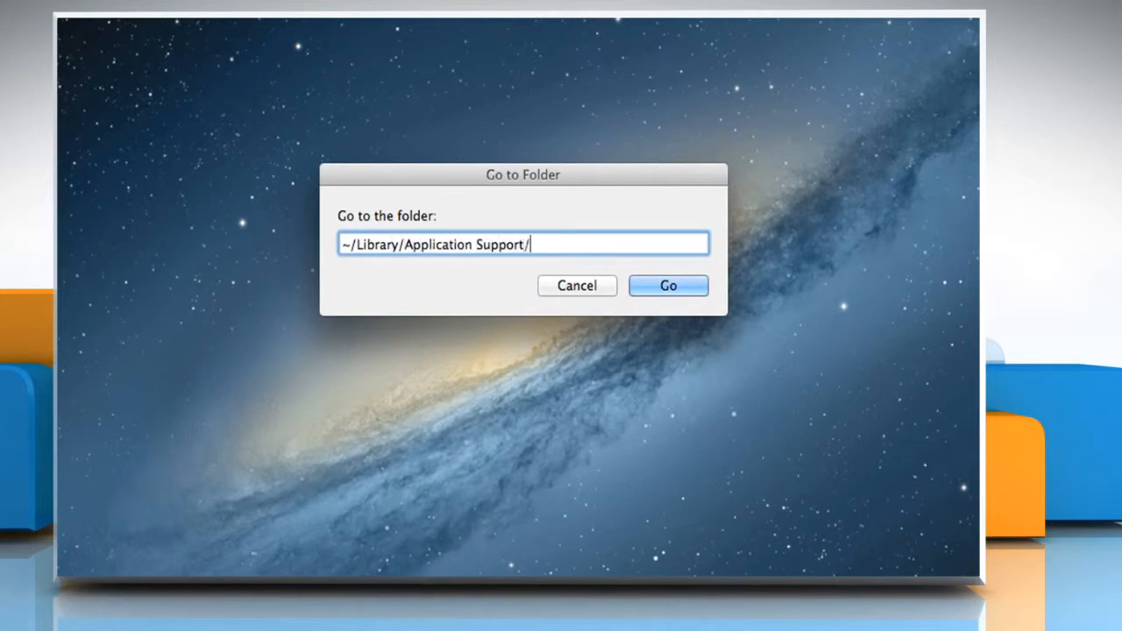
text(Skype)
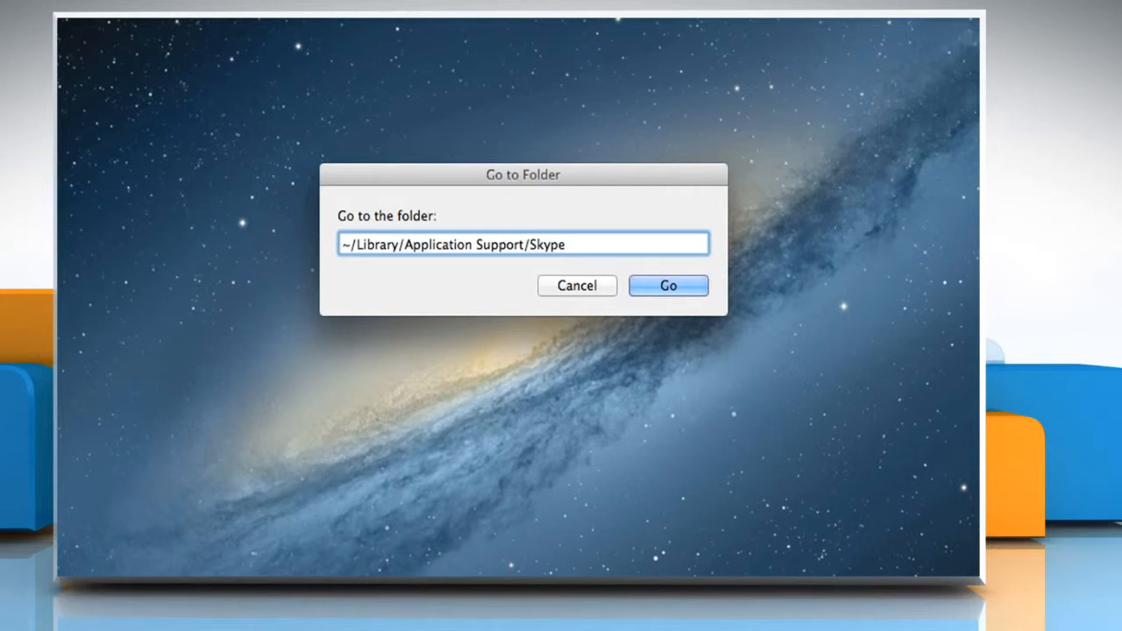
text(/iyogites)
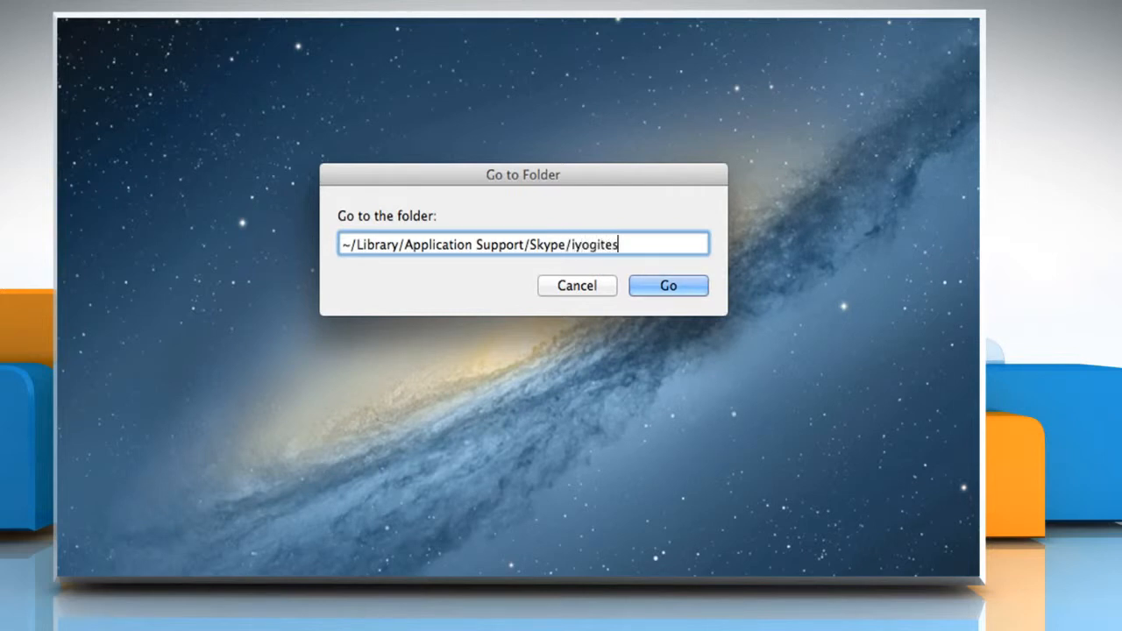
text(t/)
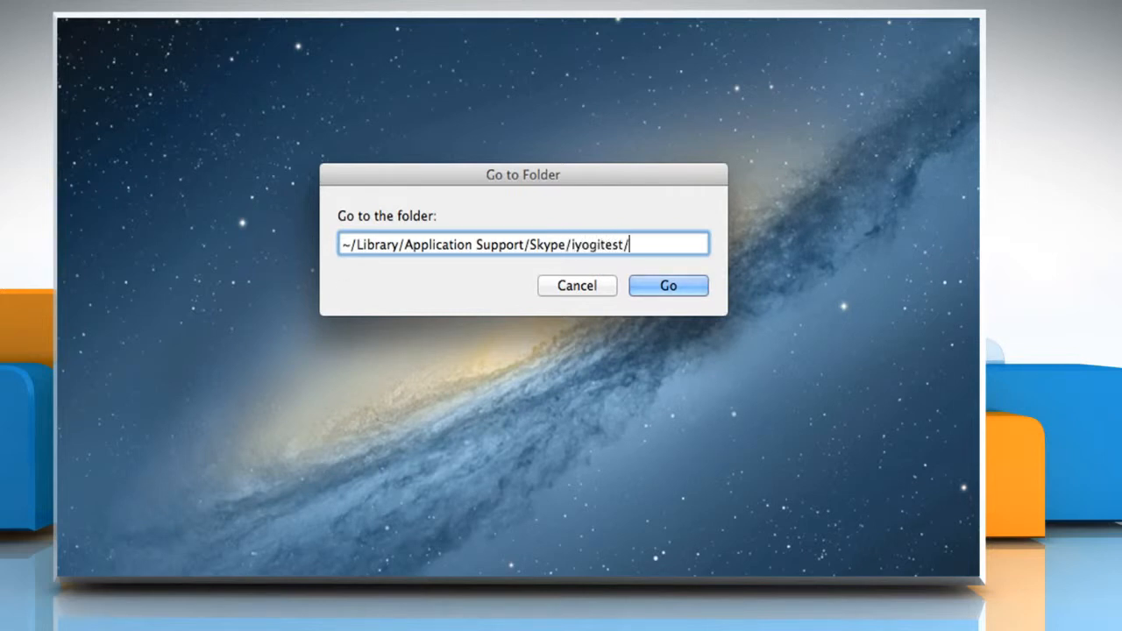
text(voicemail)
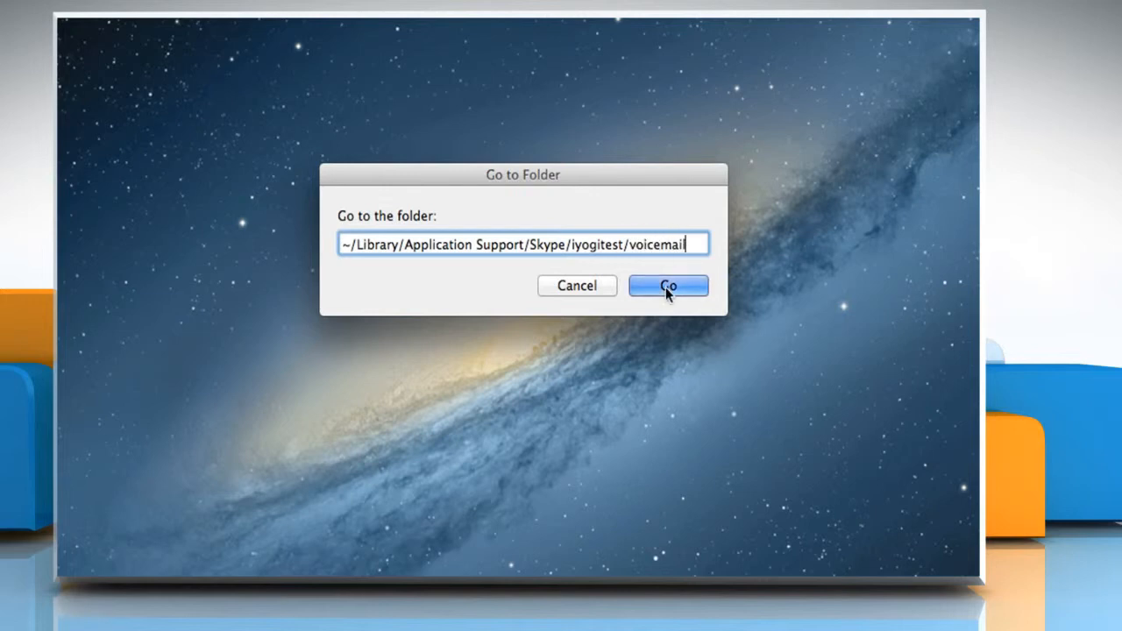
click(669, 286)
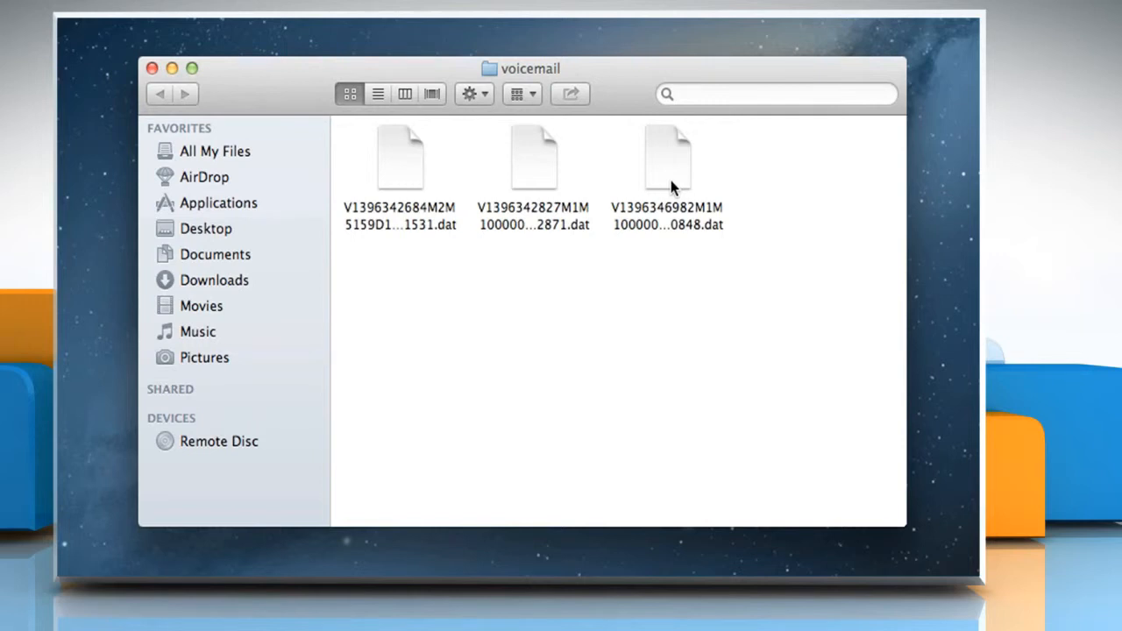
mouse_move(614, 189)
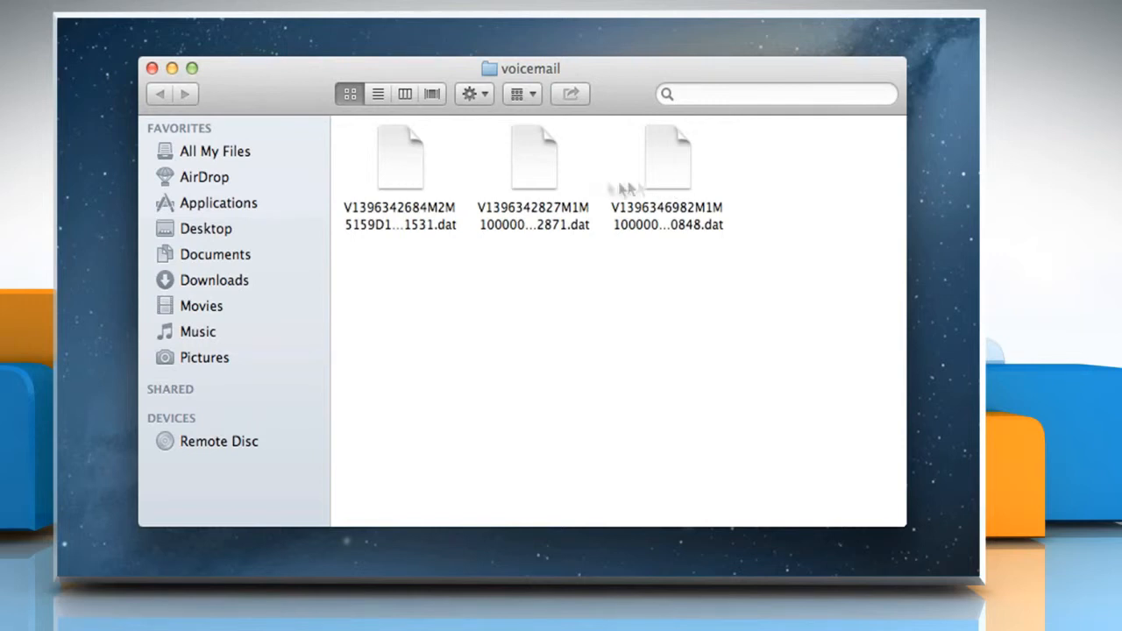
mouse_move(537, 171)
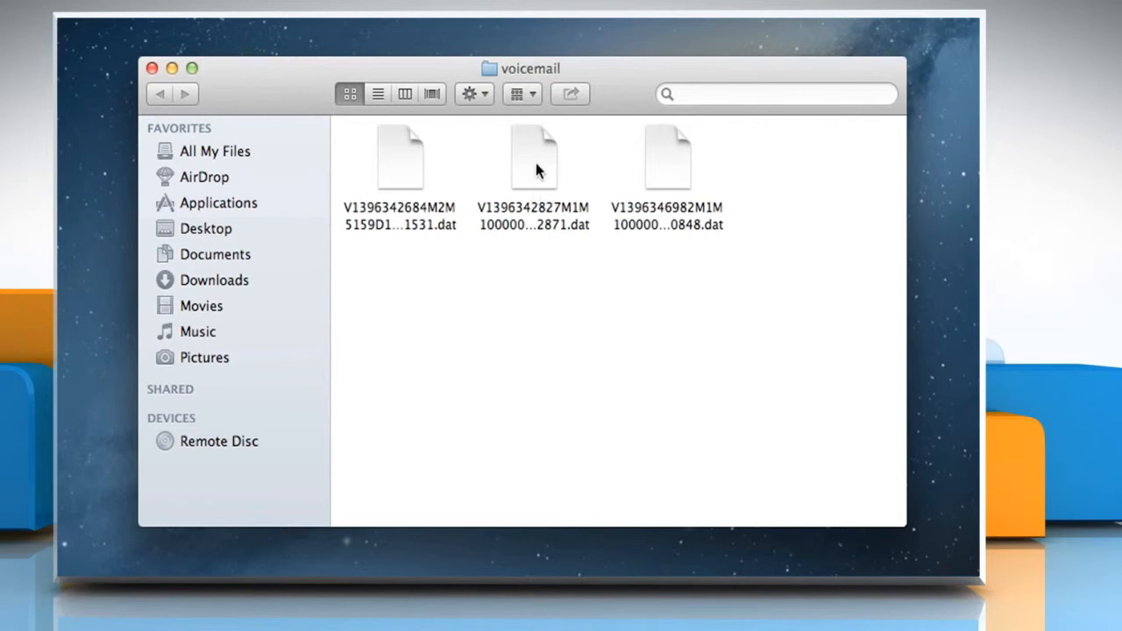
Move the middle .dat voicemail file to Trash, then bring up the first file's actions menu
right_click(534, 157)
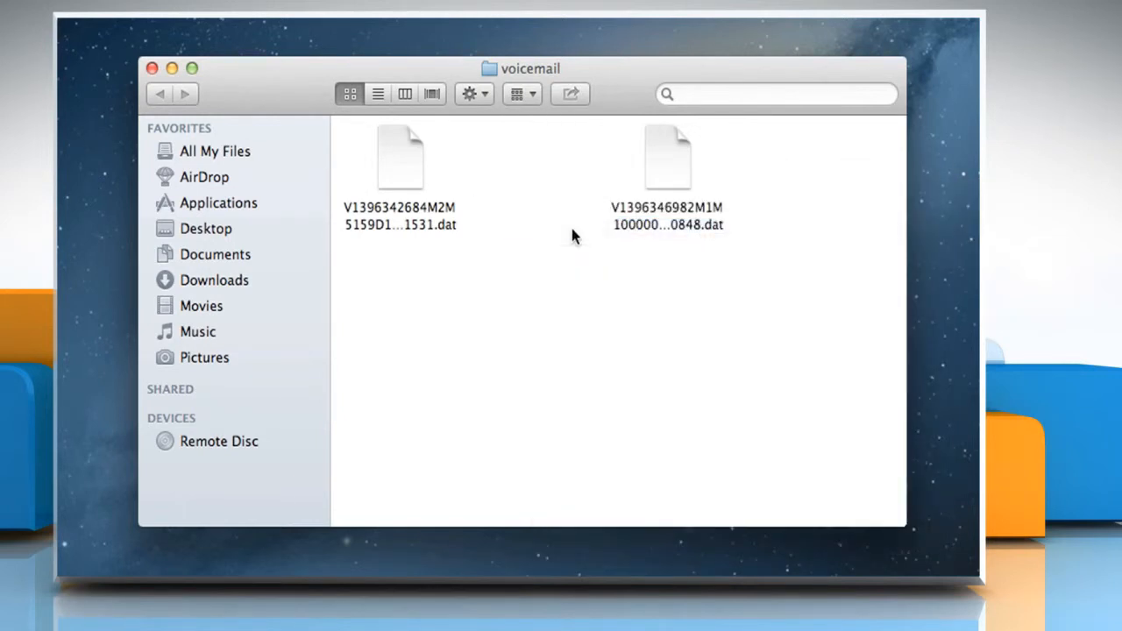
mouse_move(438, 188)
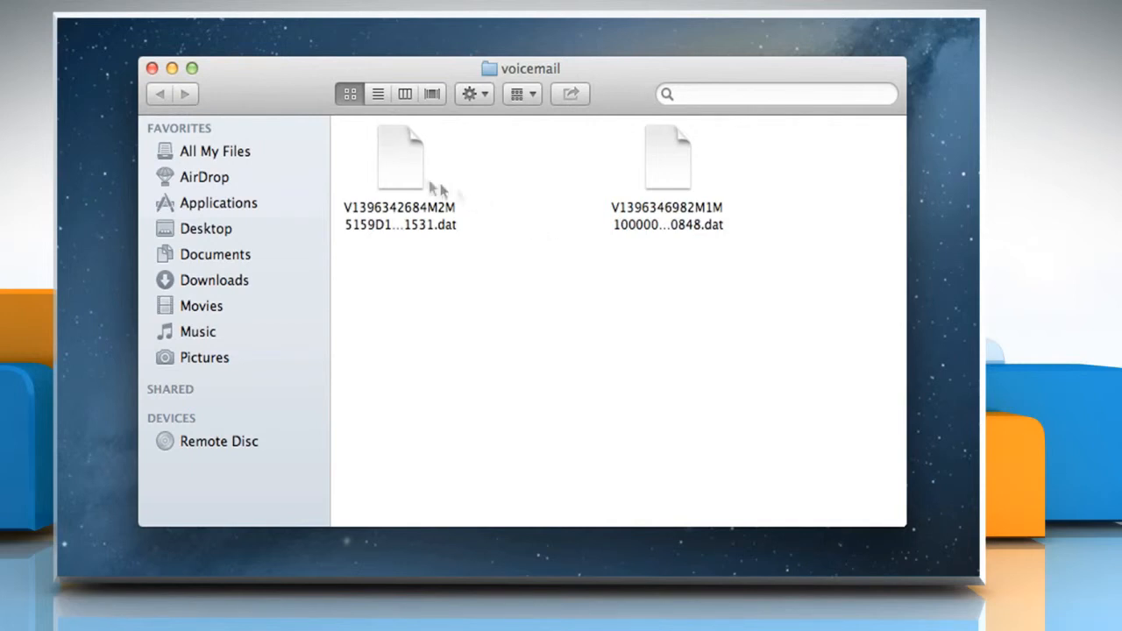
right_click(399, 158)
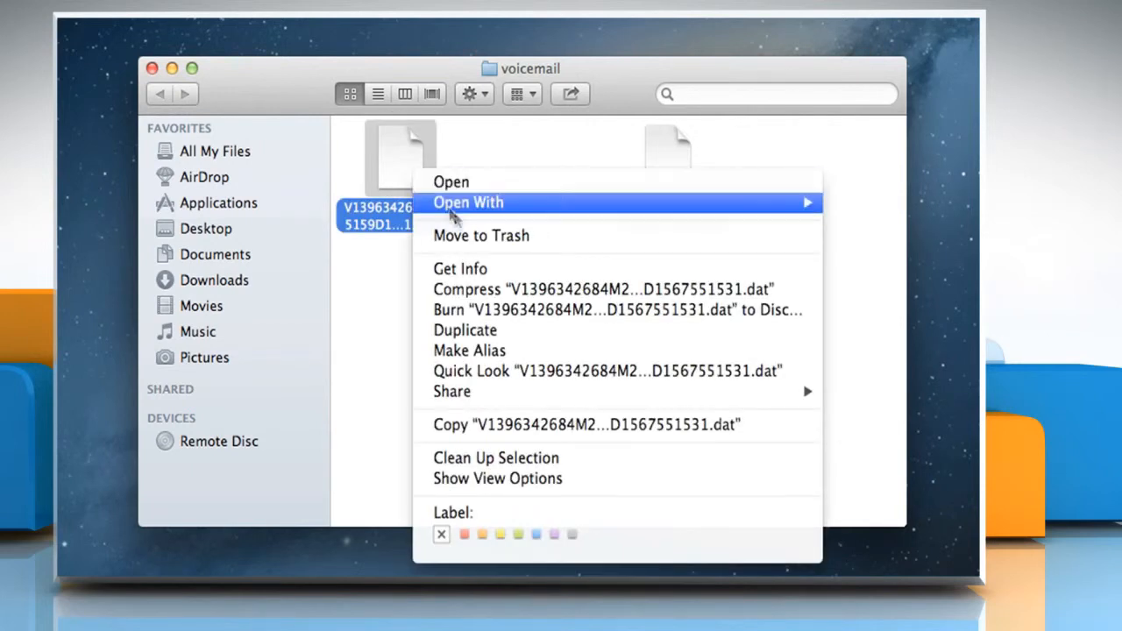